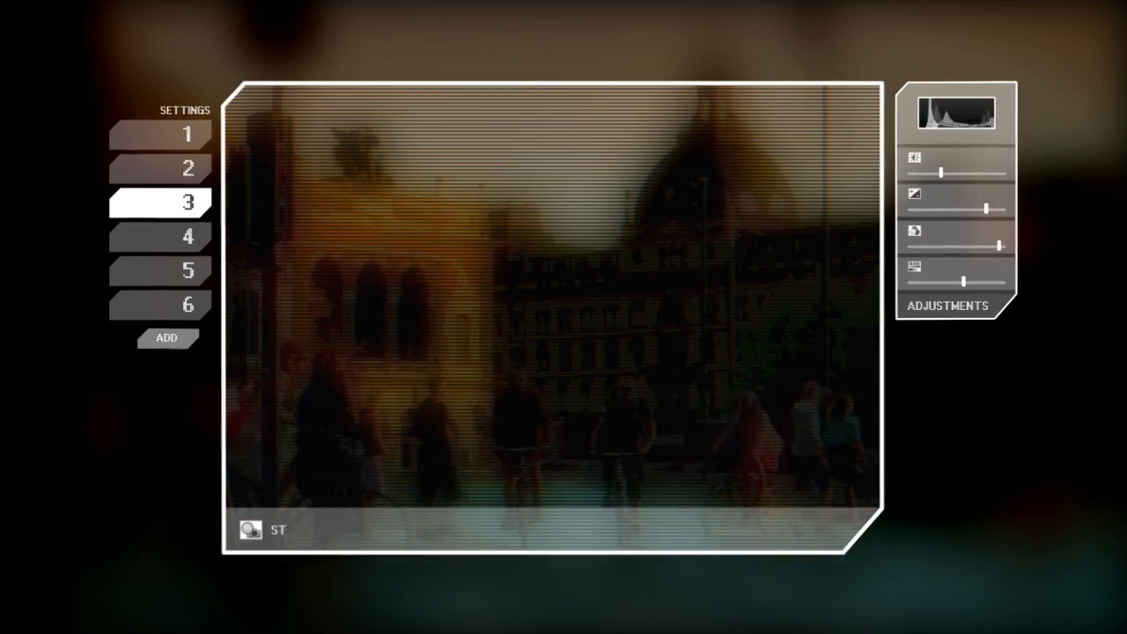
# Step through enhancement presets 5 and 6, ending on the bright washed-out view of the glasses.
pyautogui.click(162, 271)
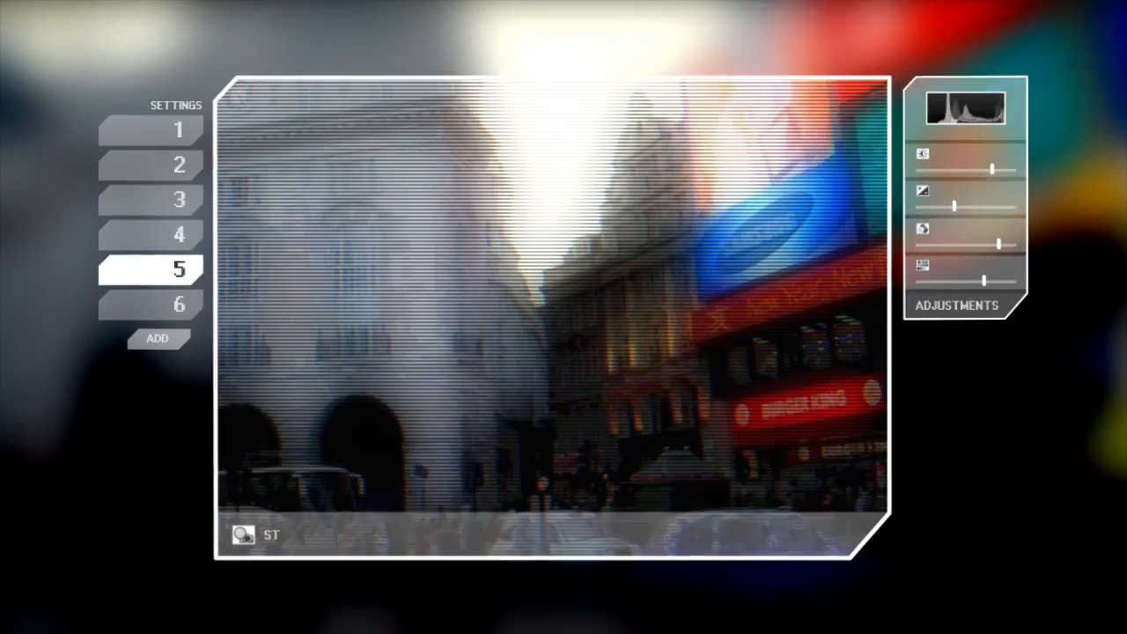
pyautogui.click(180, 303)
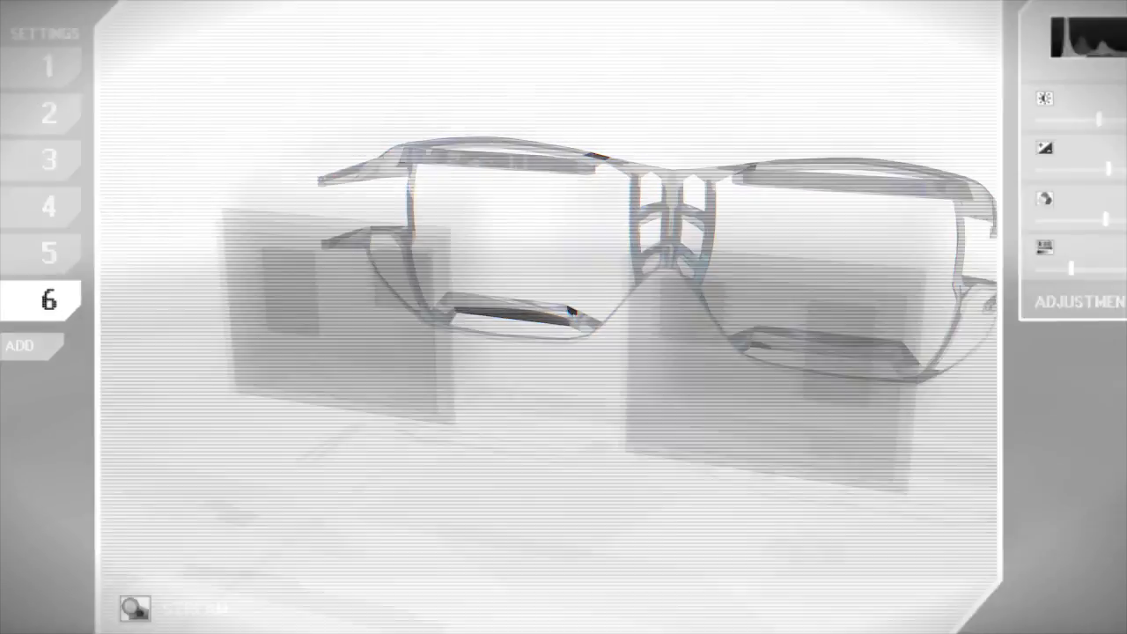